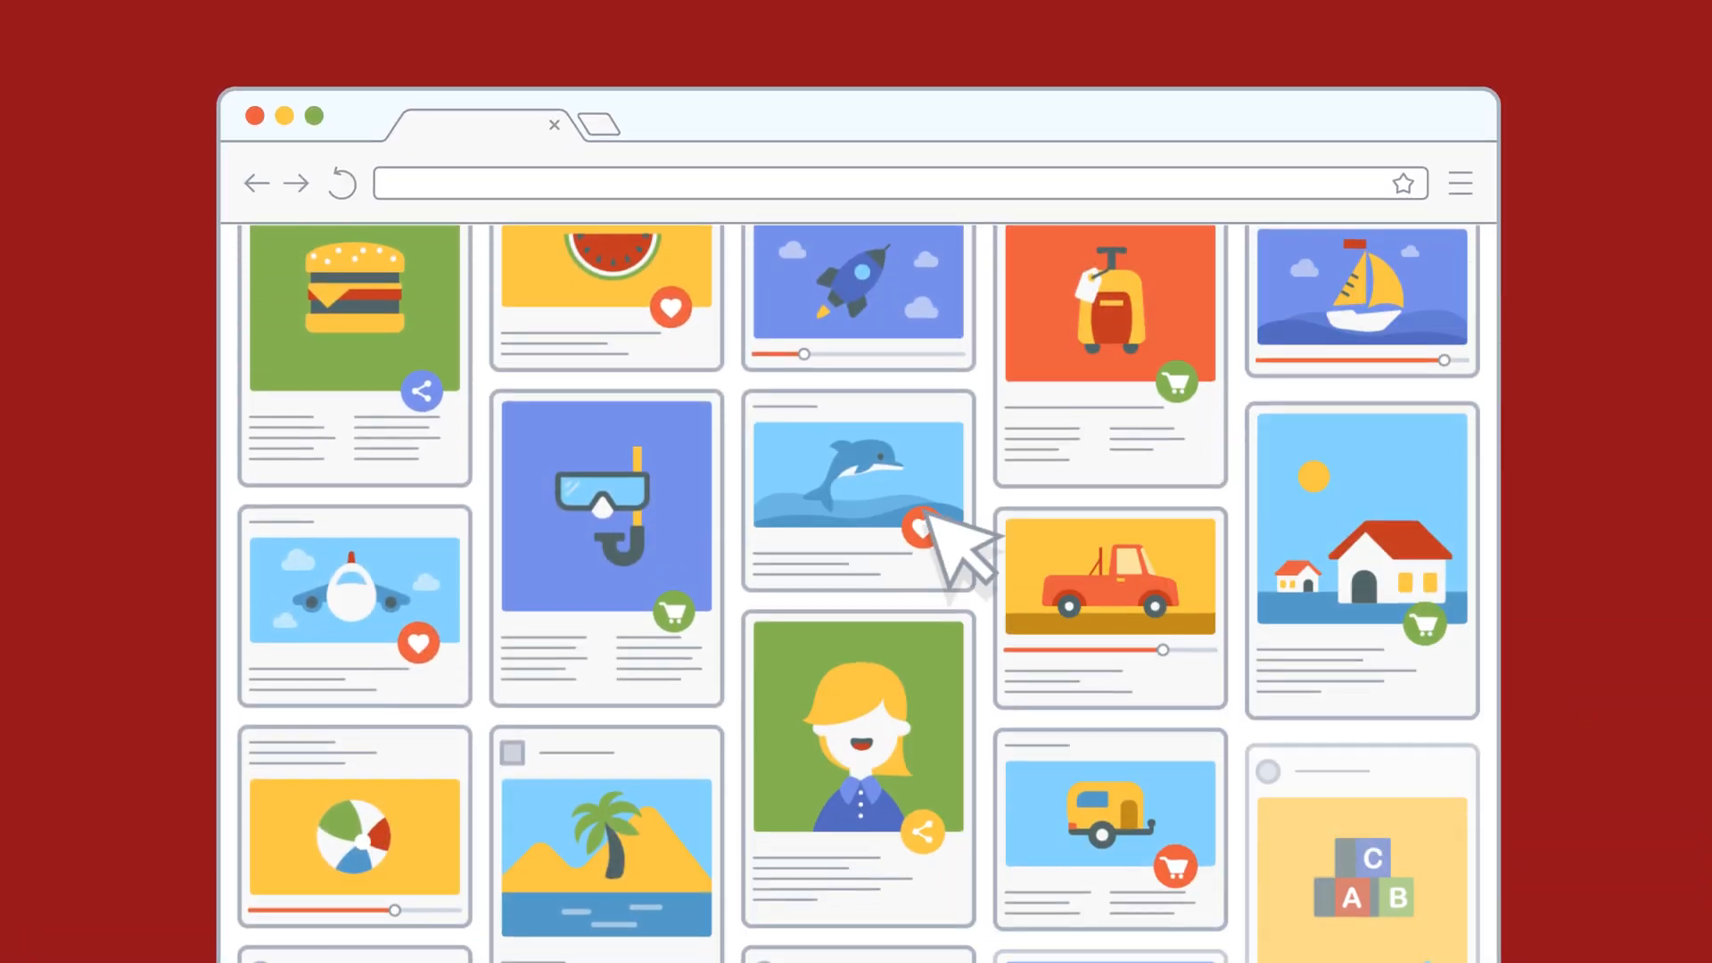
scroll("down", 3)
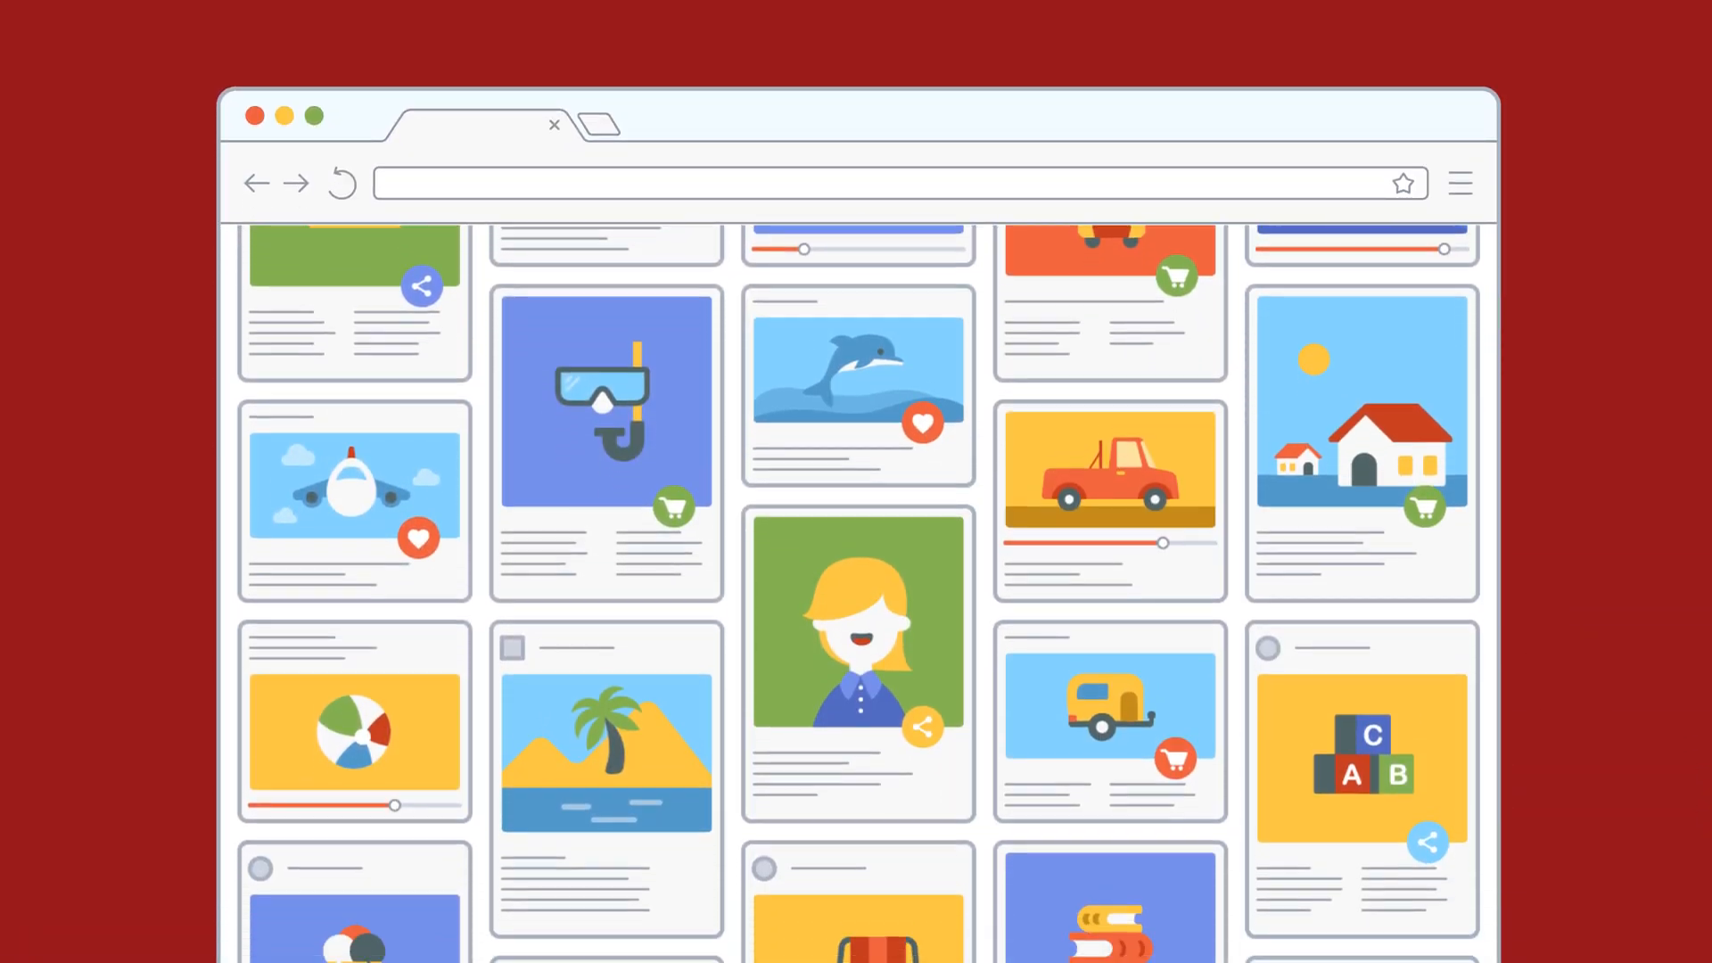
scroll("down", 3)
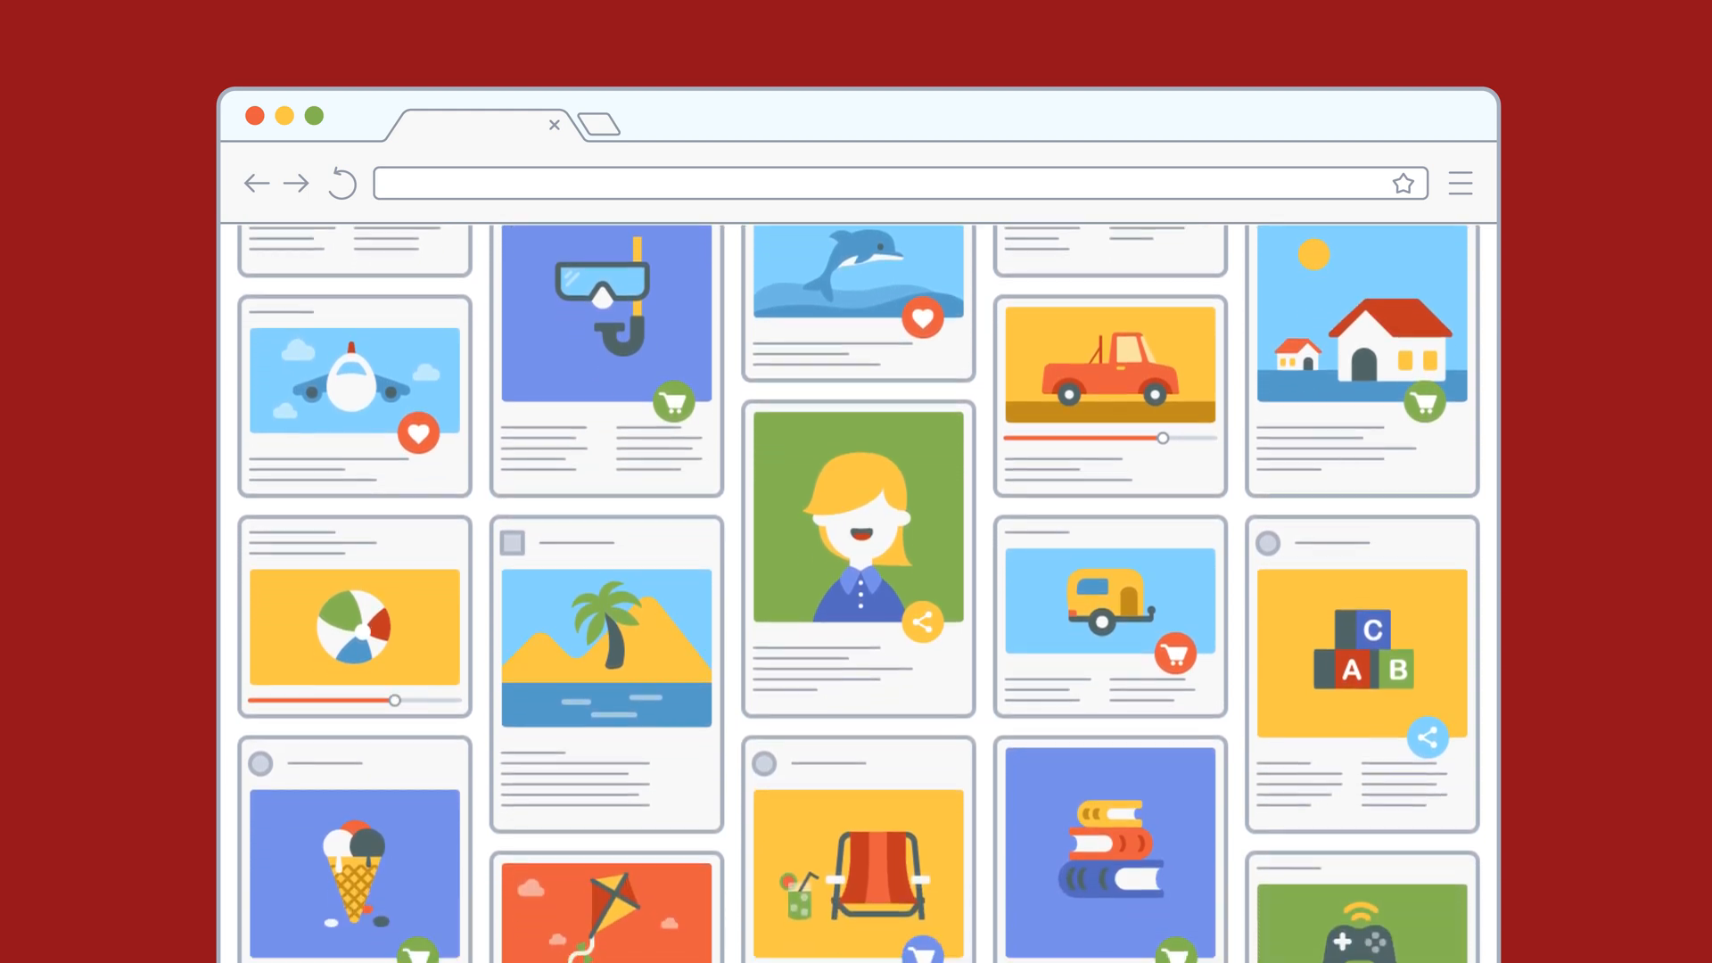
scroll("down", 3)
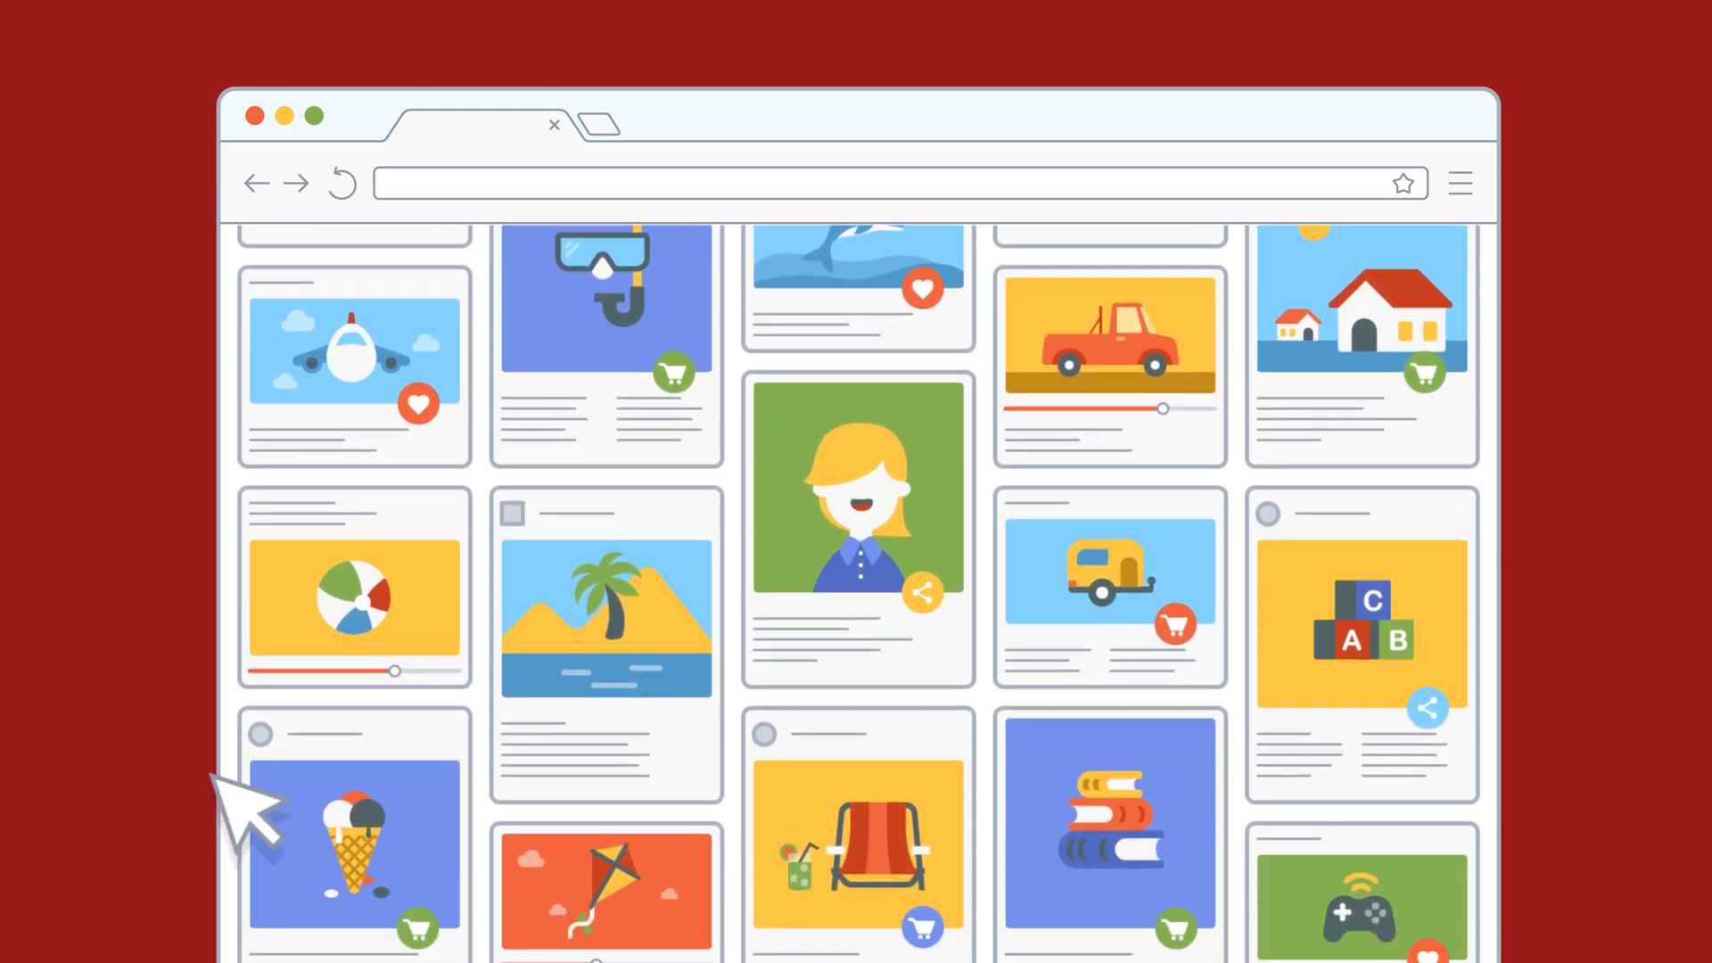